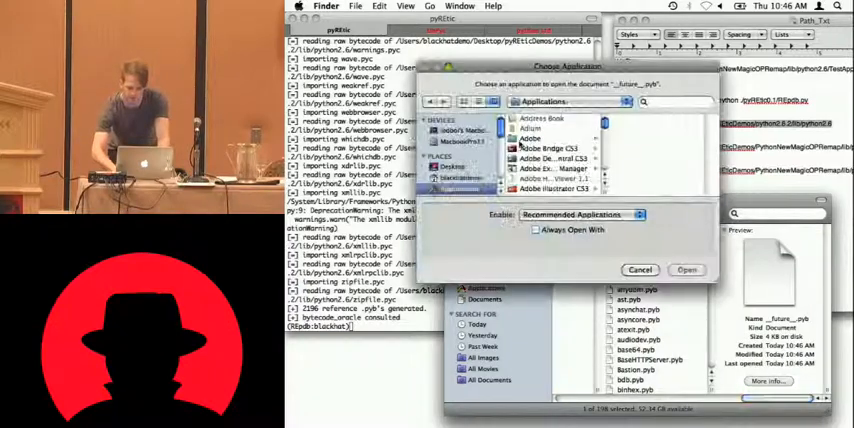
Step: Cancel the Choose Application dialog for __future__.pyc after switching to Desktop
{"action": "left_click", "coordinate": [454, 168]}
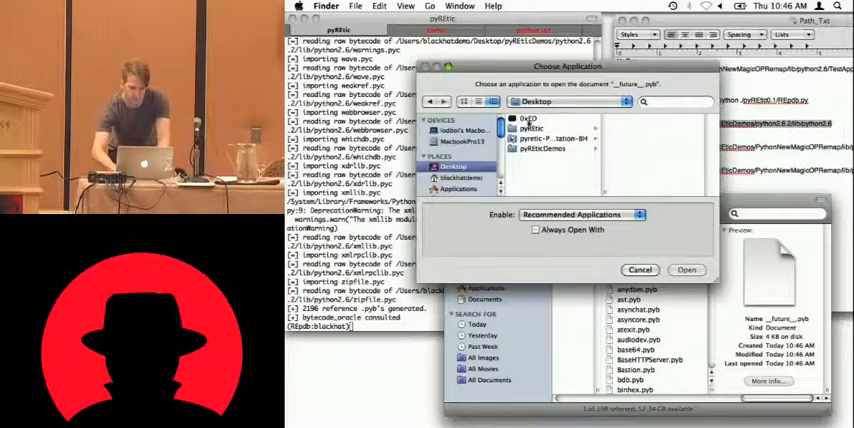
{"action": "left_click", "coordinate": [688, 270]}
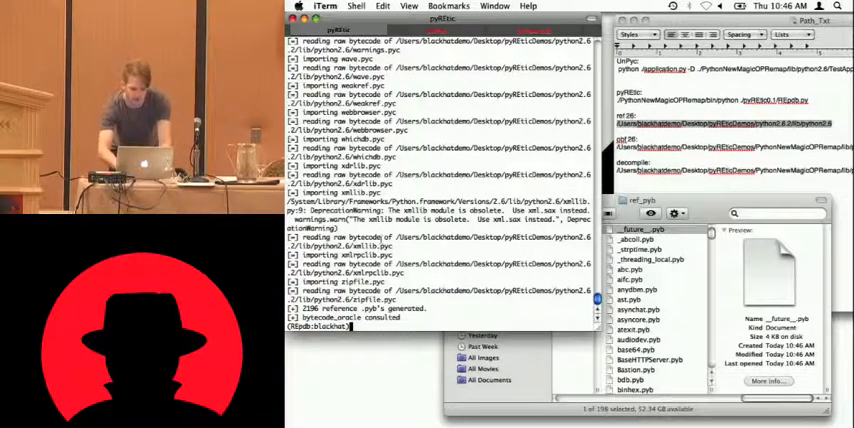
Step: Run the gen_c generation script, printing the Zen of Python and an ImportError
{"action": "type", "text": "gen_c"}
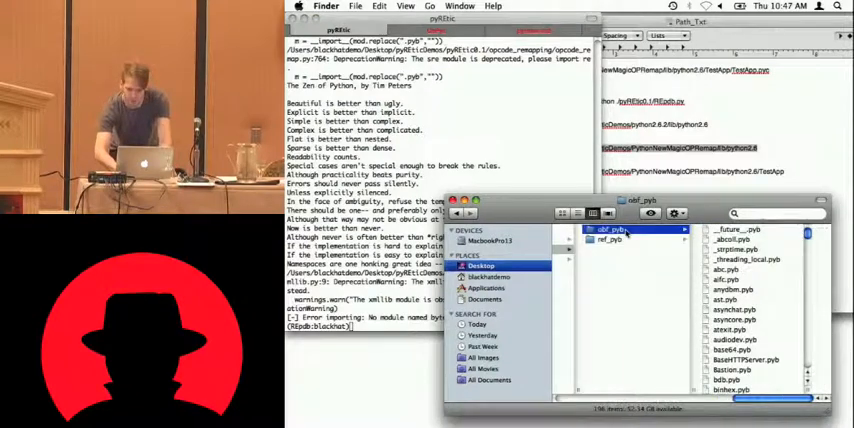
Step: Run the remap script so opcodes are remapped per module from observed frequencies
{"action": "scroll", "scroll_direction": "down", "scroll_amount": 3}
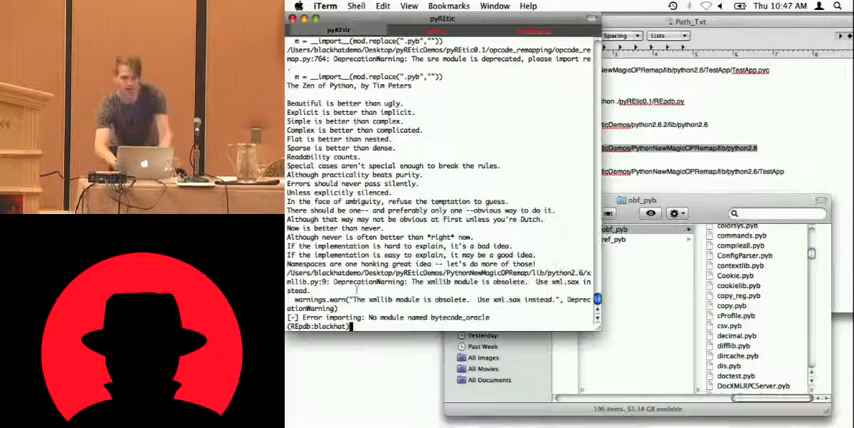
{"action": "type", "text": "remap"}
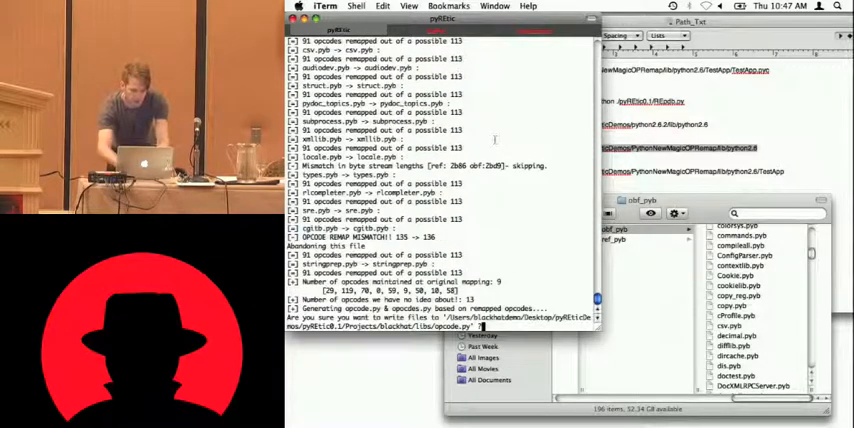
{"action": "type", "text": "yes"}
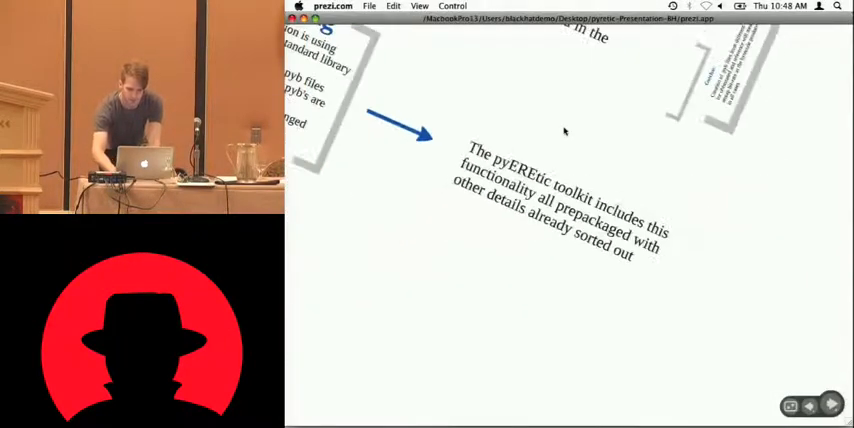
Step: Advance the Prezi to the slide on the prepackaged pyREtic toolkit
{"action": "left_click", "coordinate": [832, 404]}
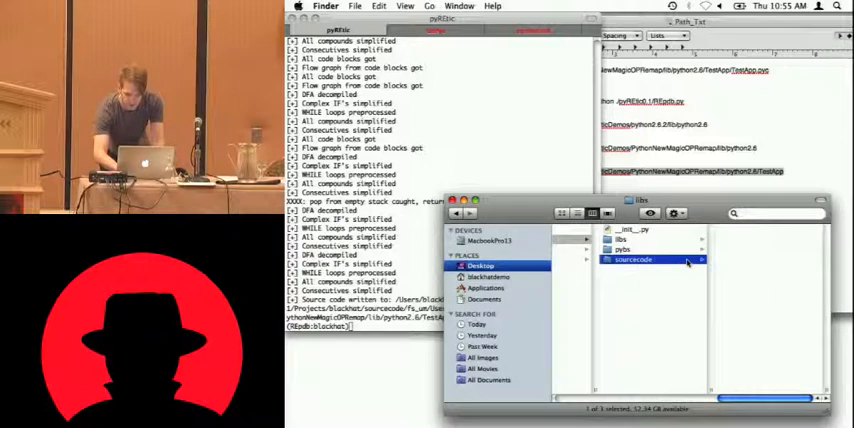
Step: Browse into the project's TestApp output folder holding the recovered source
{"action": "double_click", "coordinate": [632, 260]}
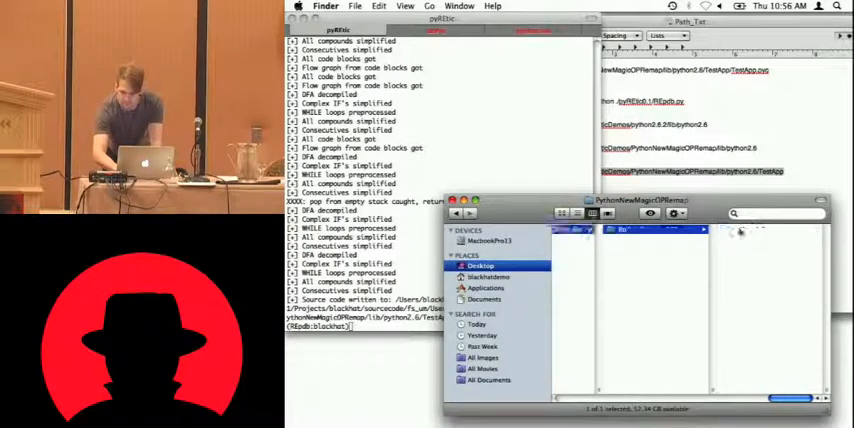
{"action": "double_click", "coordinate": [630, 230]}
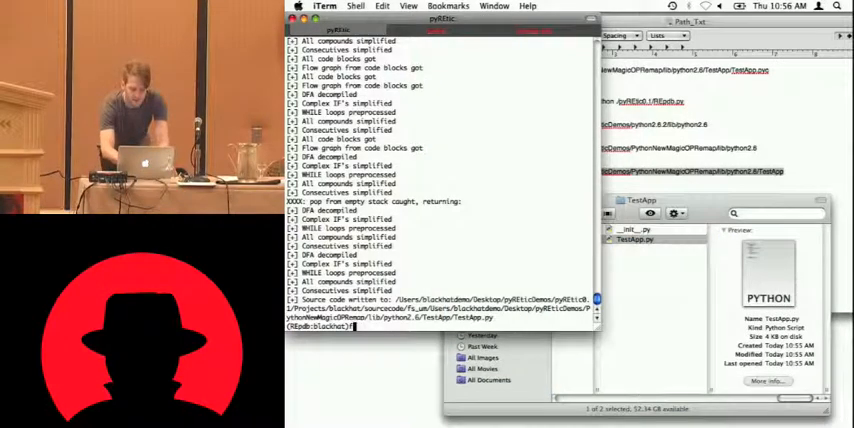
Step: Run the fs_mem_ file-based decompile of TestApp, writing its source to disk
{"action": "type", "text": "fs_mem_decompile"}
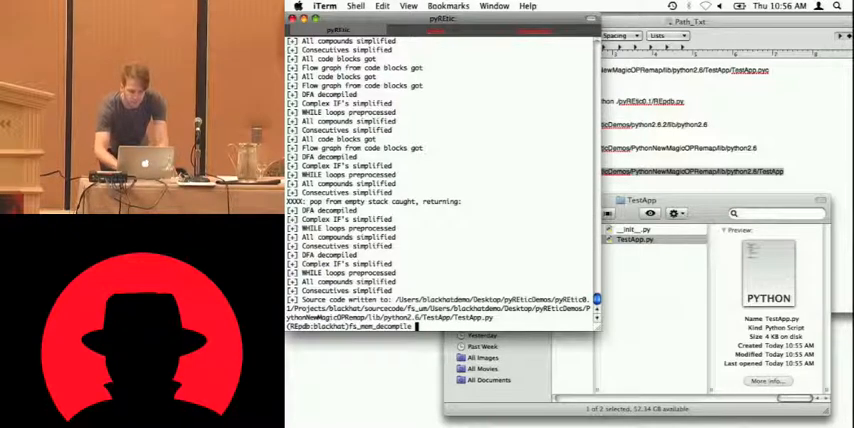
{"action": "key", "text": "Return"}
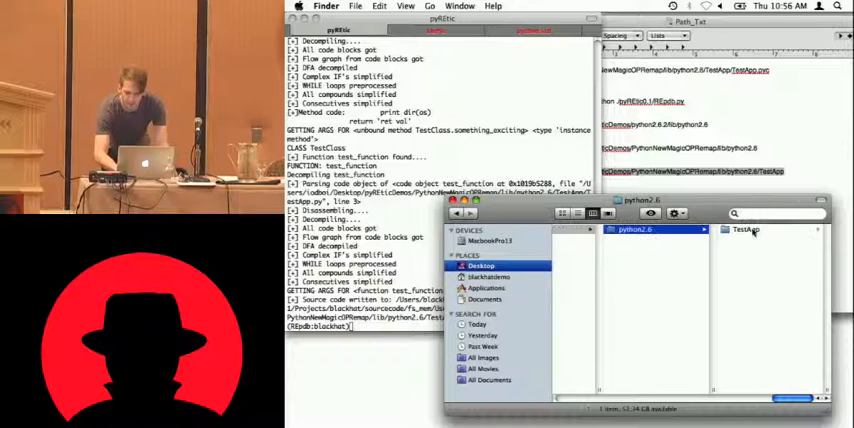
Step: Enter the python2.6 output folder to reveal the decompiled TestApp.py
{"action": "double_click", "coordinate": [744, 228]}
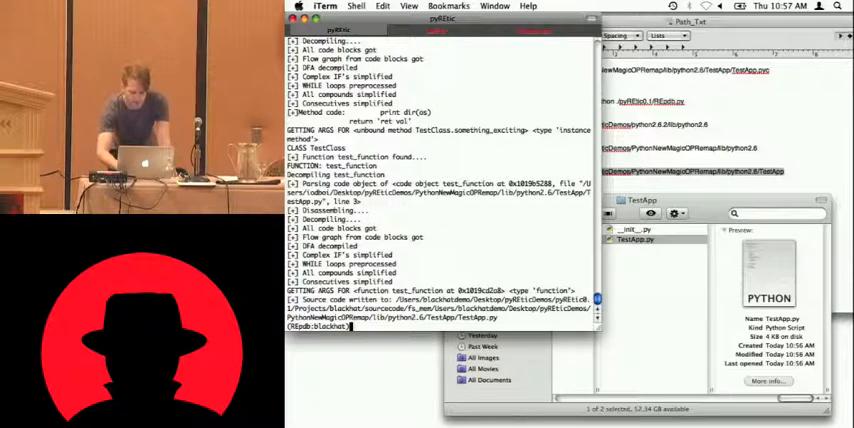
Step: Import TestApp and decompile TestApp.Test directly from memory
{"action": "type", "text": "import"}
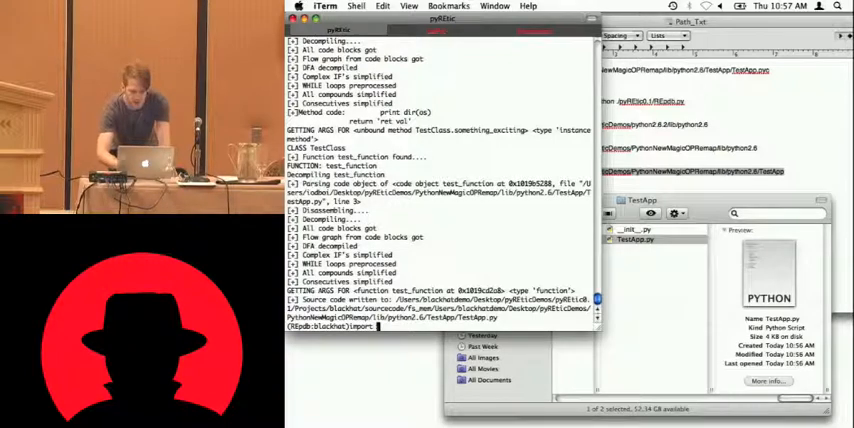
{"action": "type", "text": "TestApp."}
{"action": "type", "text": "pure_mem_decompile"}
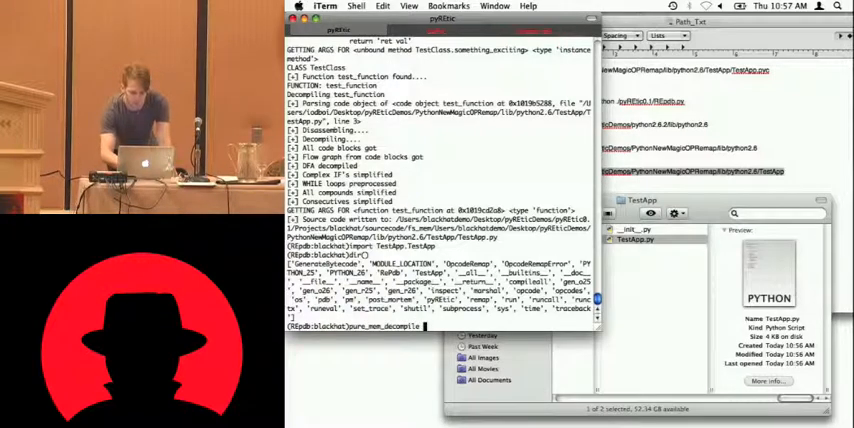
{"action": "type", "text": "TestApp"}
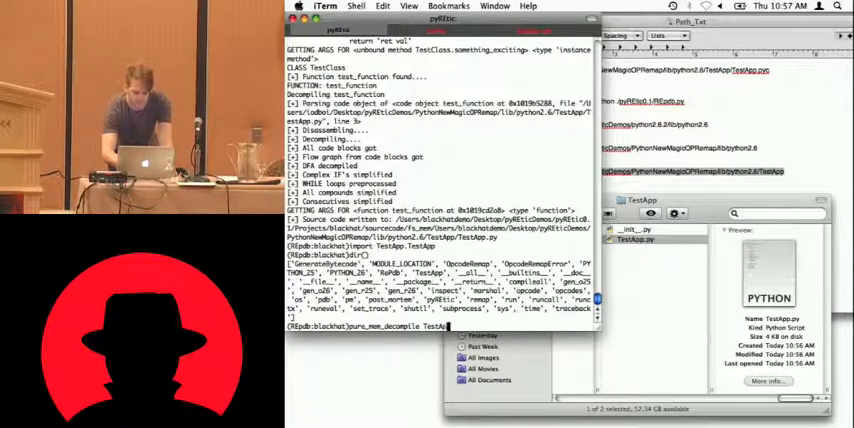
{"action": "type", "text": ".Test"}
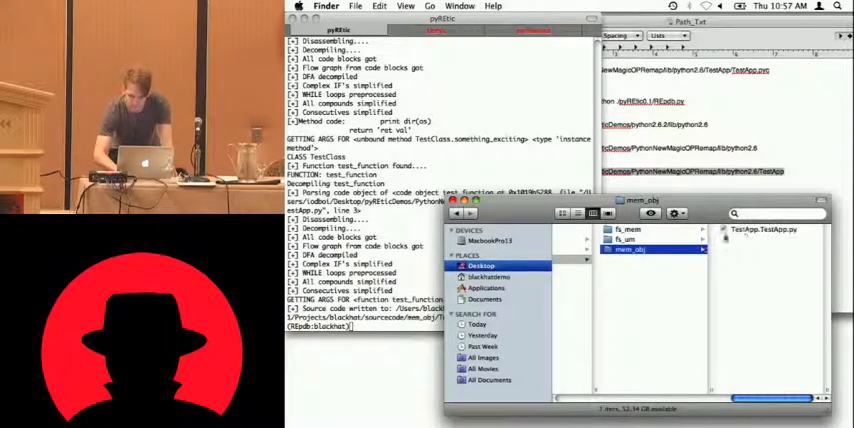
Step: Preview the newly written TestApp.py source from the in-memory demo
{"action": "left_click", "coordinate": [644, 228]}
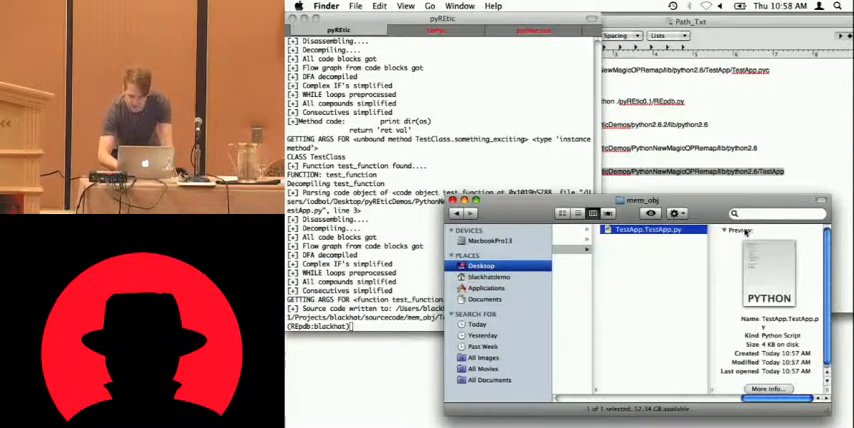